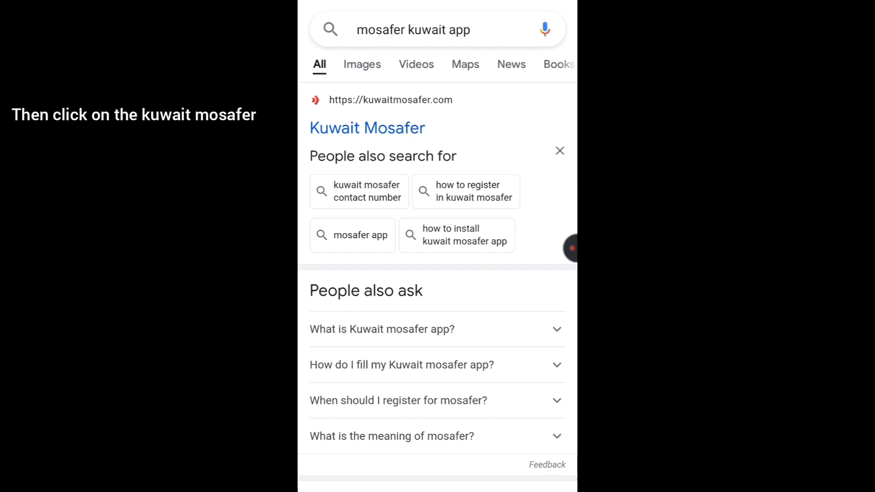
Open the Kuwait Mosafer site from Google results and start adding an arrival trip
{"action": "left_click", "coordinate": [367, 128]}
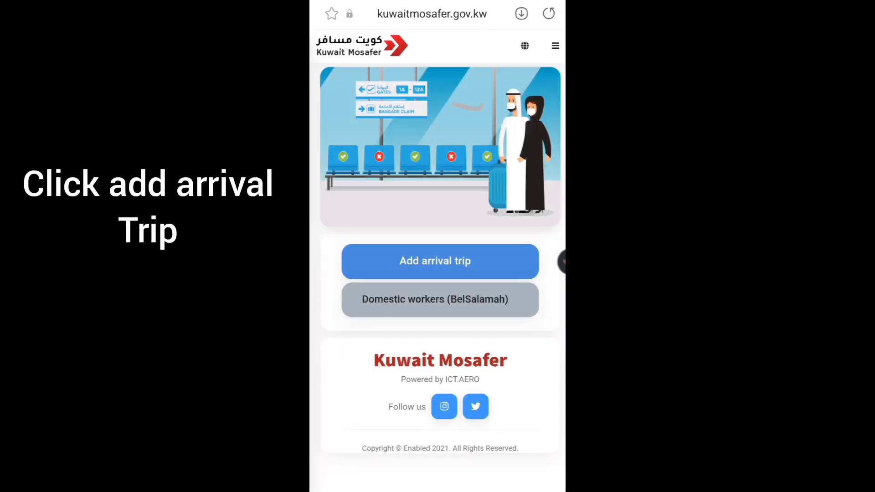
{"action": "left_click", "coordinate": [440, 261]}
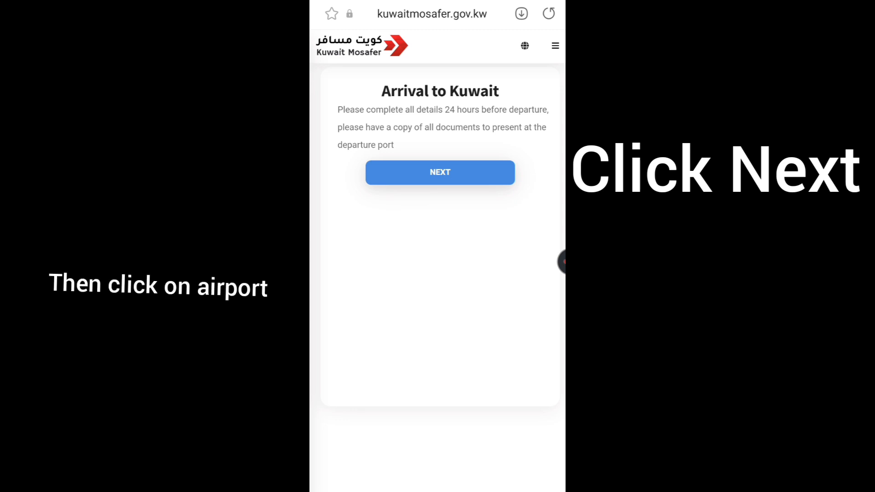
Choose Airport arrival on 7 September 2021 and bring up the airline list for JAZEERA
{"action": "left_click", "coordinate": [440, 172]}
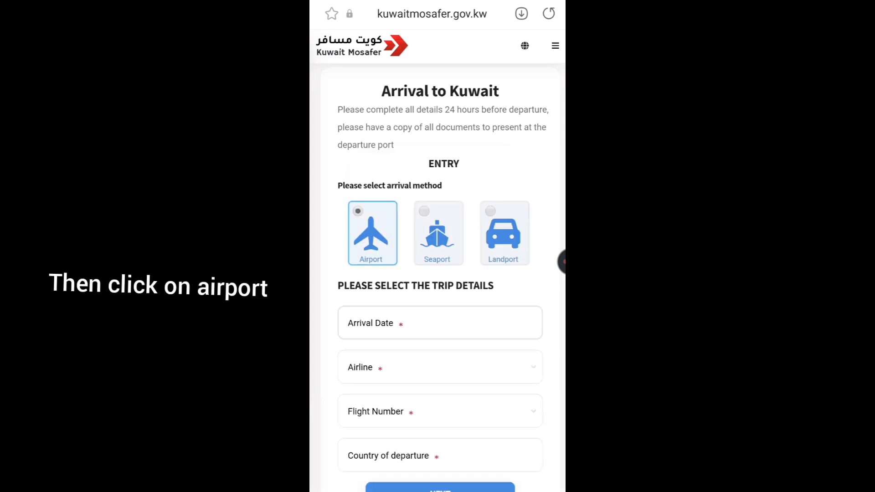
{"action": "left_click", "coordinate": [440, 323]}
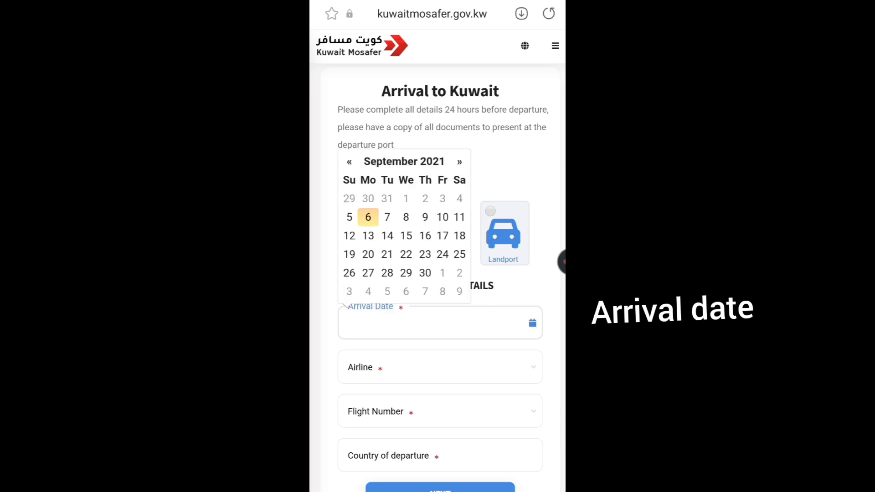
{"action": "left_click", "coordinate": [387, 217]}
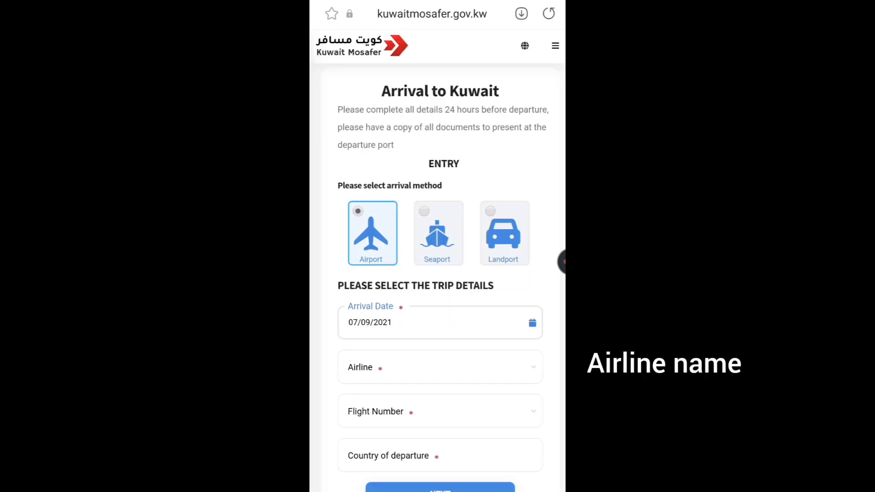
{"action": "left_click", "coordinate": [440, 368]}
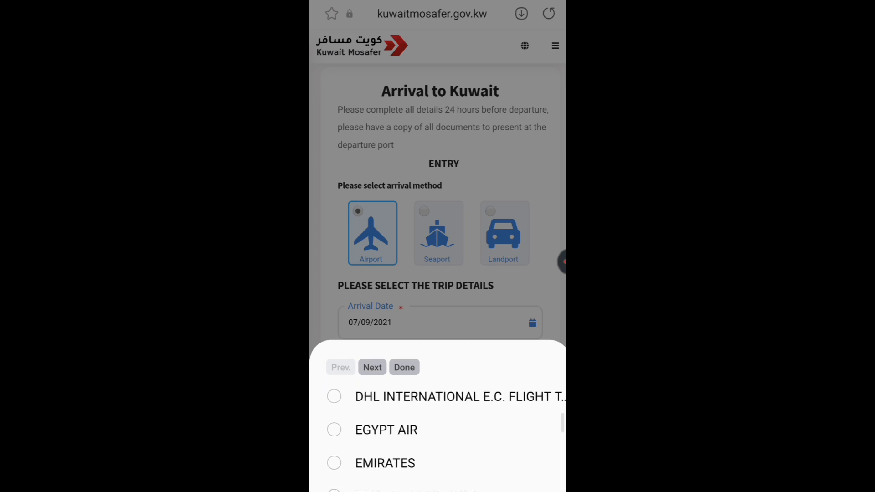
{"action": "scroll", "scroll_direction": "down", "scroll_amount": 3}
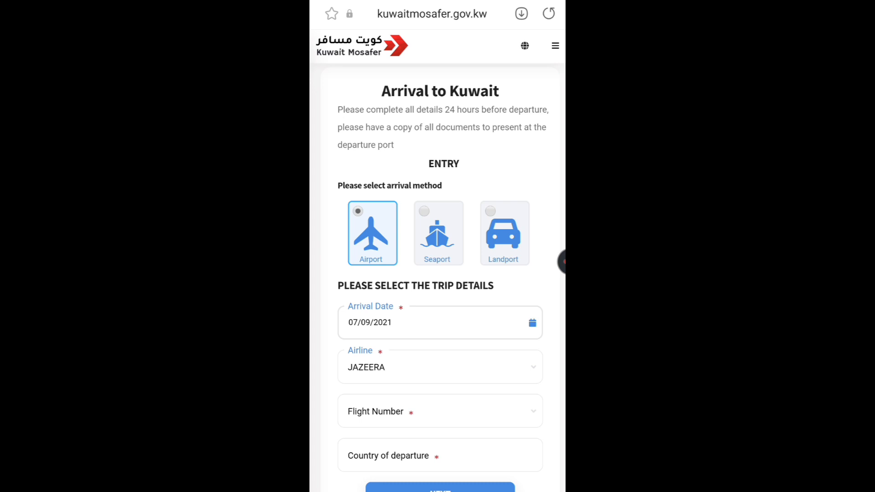
Pick flight J91410 - 07:40 and scroll the departure countries to India
{"action": "left_click", "coordinate": [440, 411]}
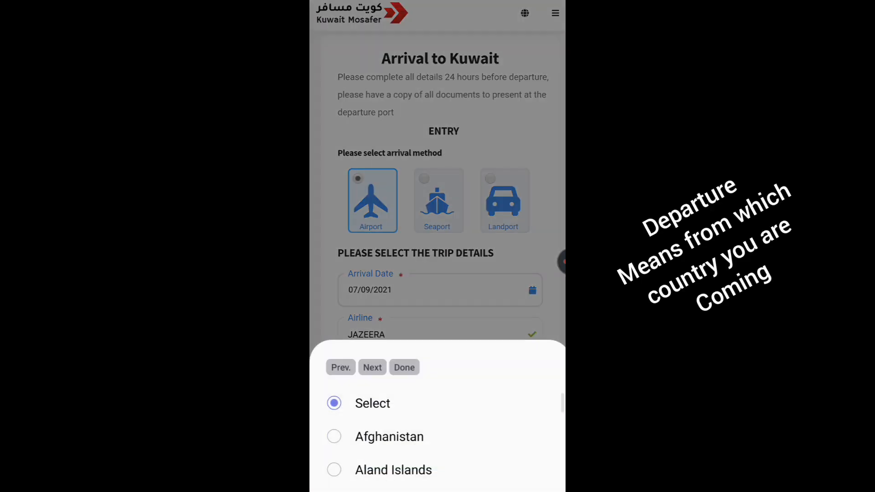
{"action": "scroll", "scroll_direction": "down", "scroll_amount": 3}
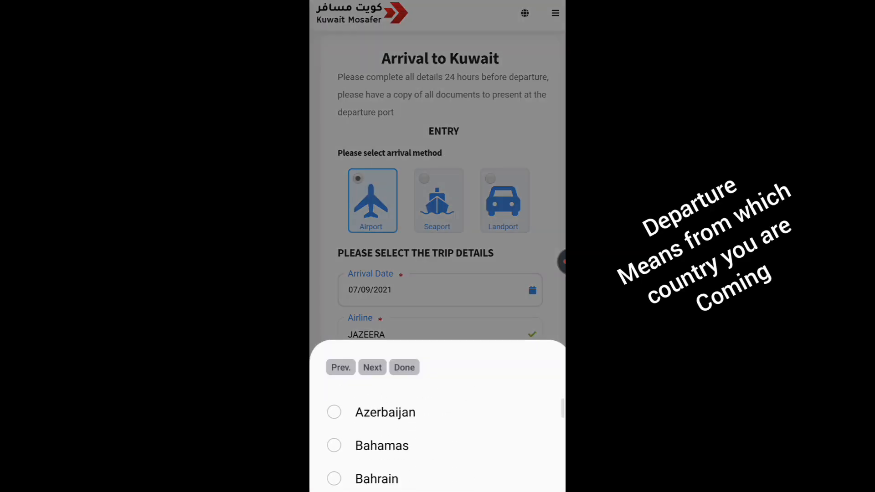
{"action": "scroll", "scroll_direction": "down", "scroll_amount": 3}
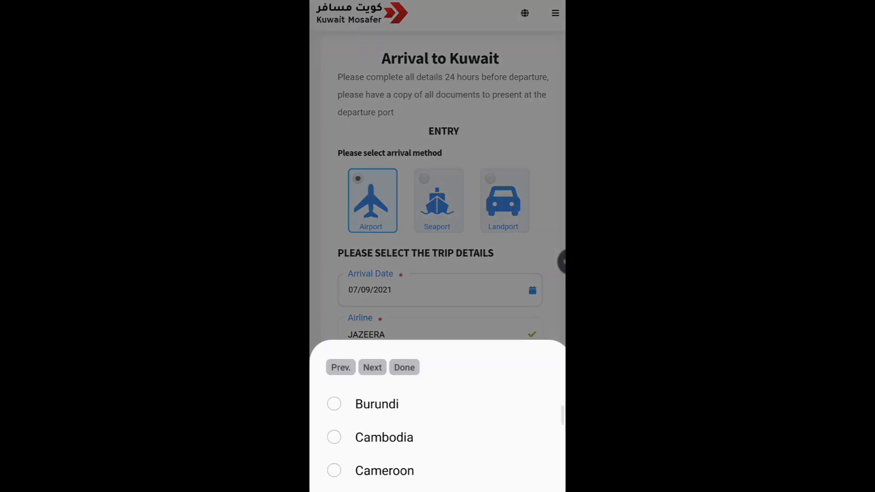
{"action": "scroll", "scroll_direction": "down", "scroll_amount": 3}
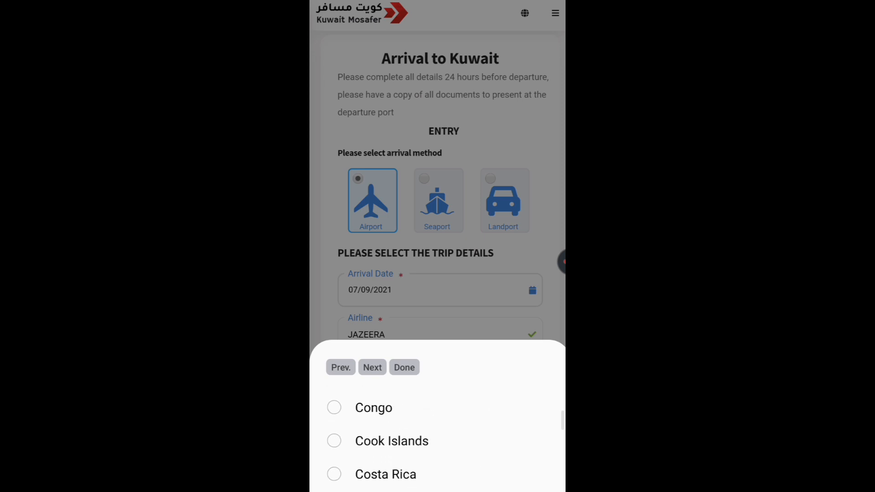
{"action": "scroll", "scroll_direction": "down", "scroll_amount": 3}
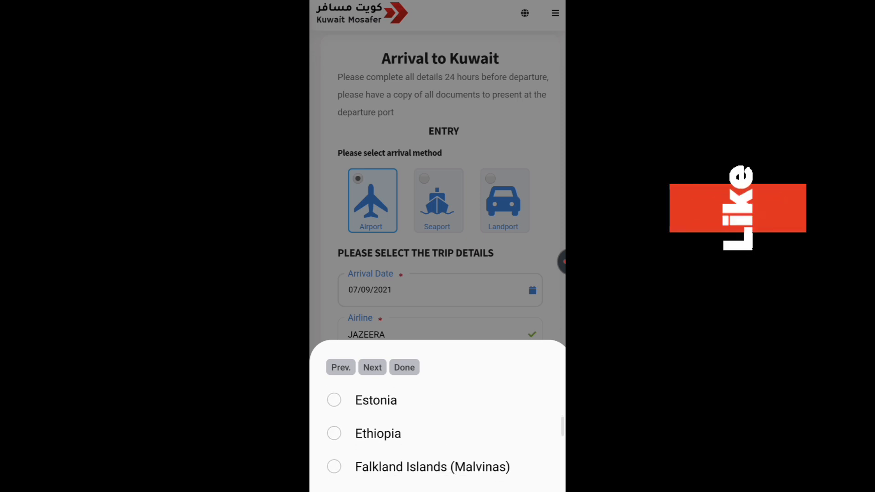
{"action": "scroll", "scroll_direction": "down", "scroll_amount": 3}
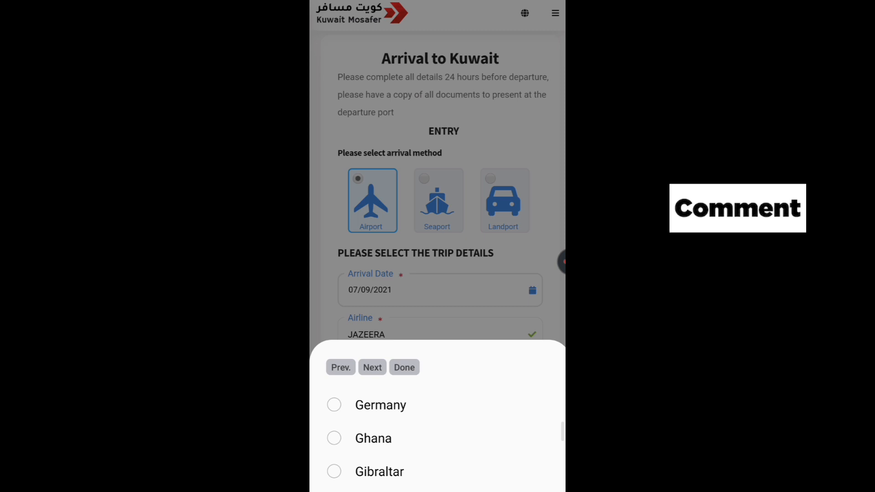
{"action": "scroll", "scroll_direction": "down", "scroll_amount": 3}
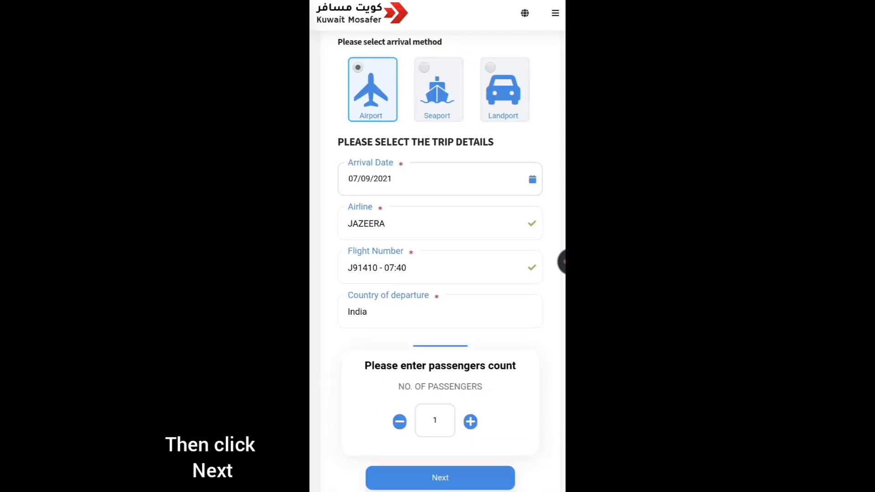
Keep 1 passenger and continue to the passenger details section
{"action": "left_click", "coordinate": [439, 490]}
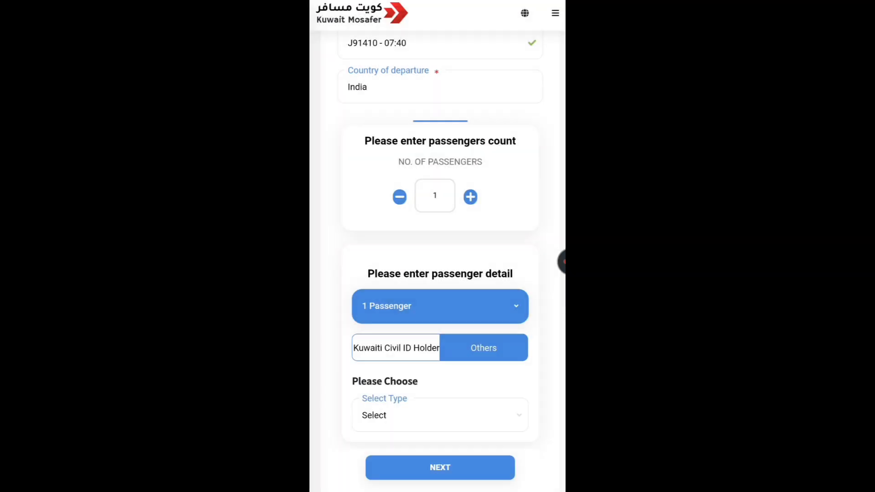
{"action": "left_click", "coordinate": [396, 348]}
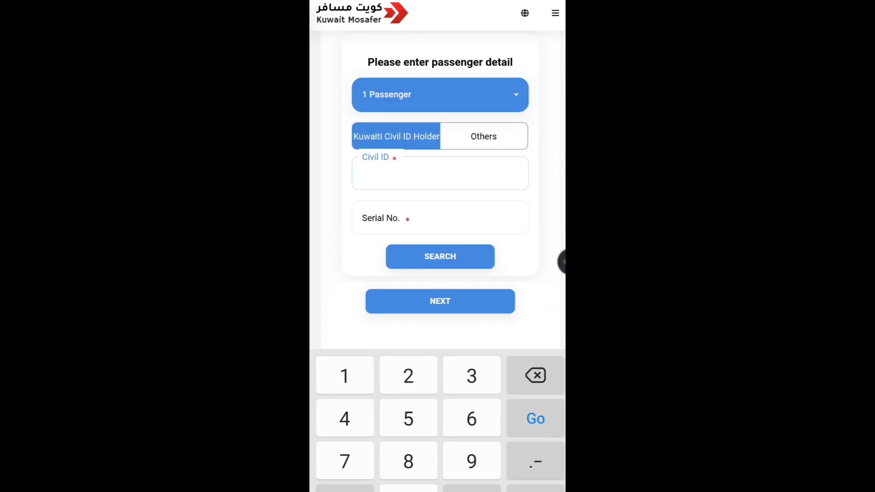
{"action": "type", "text": "29703130"}
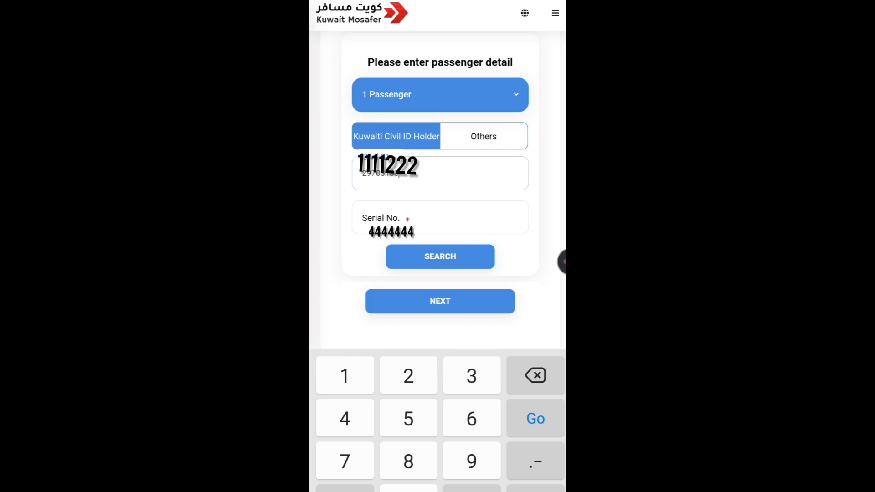
{"action": "left_click", "coordinate": [440, 217]}
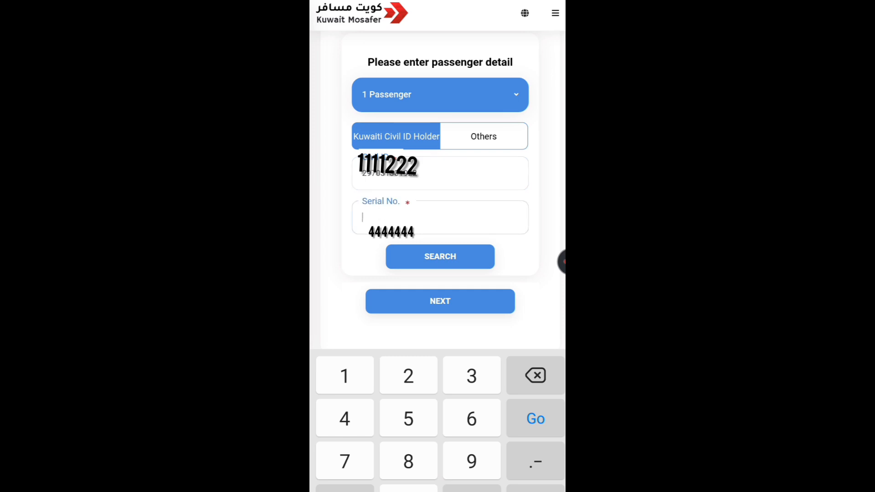
{"action": "type", "text": "9085"}
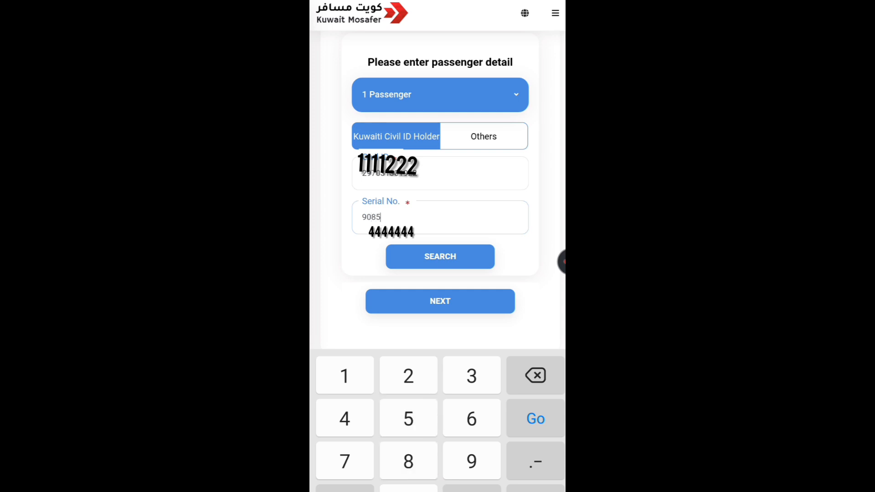
{"action": "left_click", "coordinate": [408, 461]}
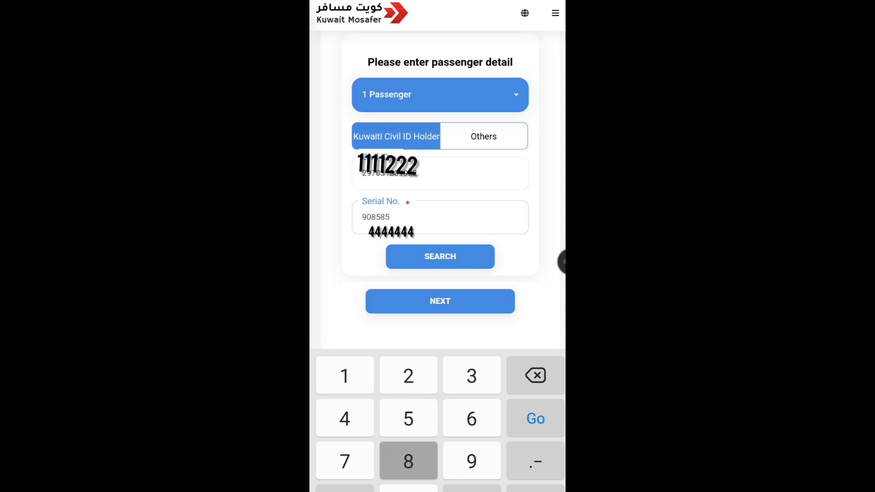
{"action": "left_click", "coordinate": [344, 375]}
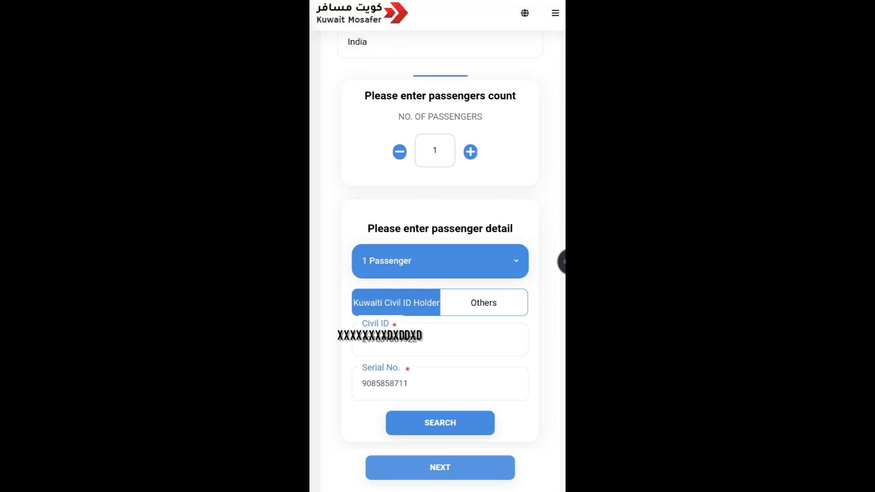
Look up the passenger by civil ID, enter the mobile number, and submit the details
{"action": "left_click", "coordinate": [440, 423]}
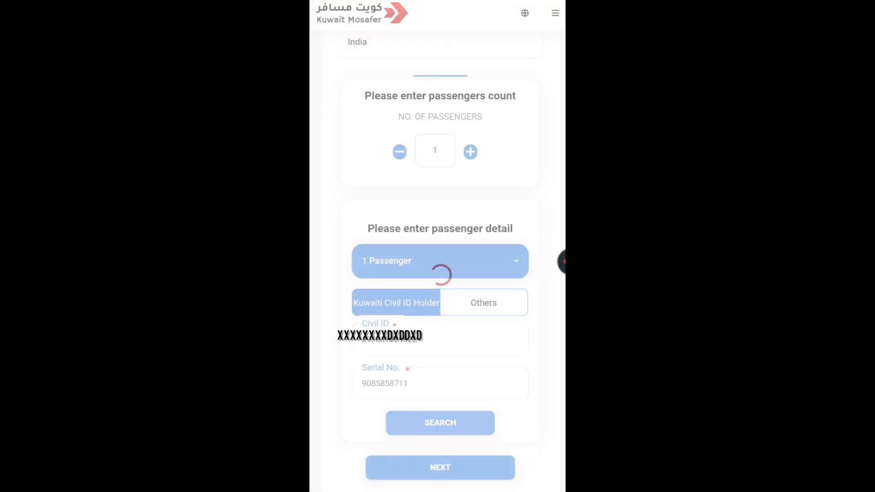
{"action": "left_click", "coordinate": [440, 423]}
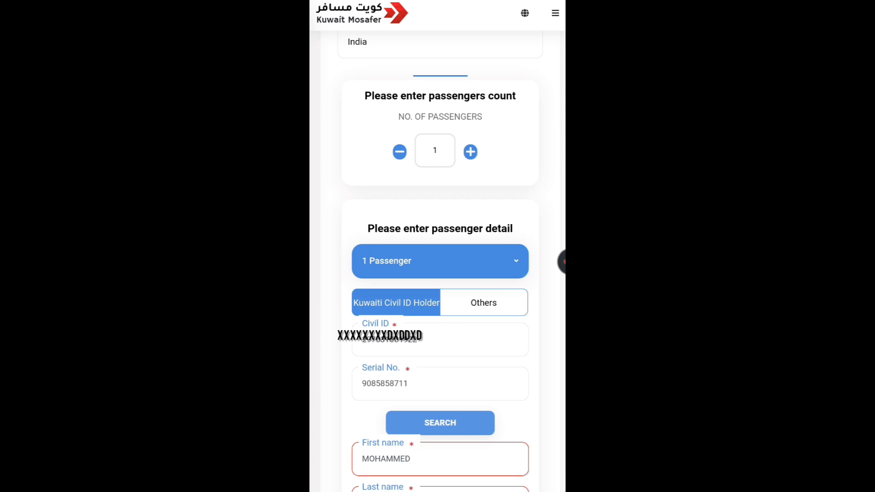
{"action": "scroll", "scroll_direction": "down", "scroll_amount": 3}
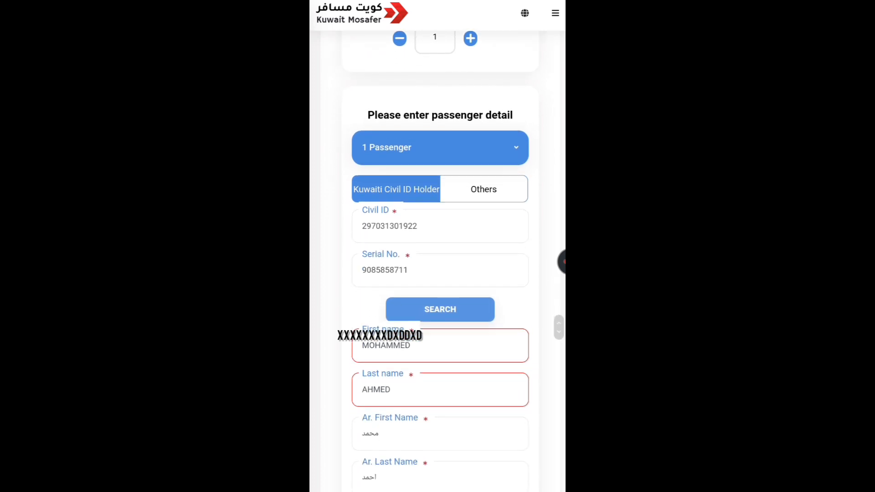
{"action": "scroll", "scroll_direction": "down", "scroll_amount": 3}
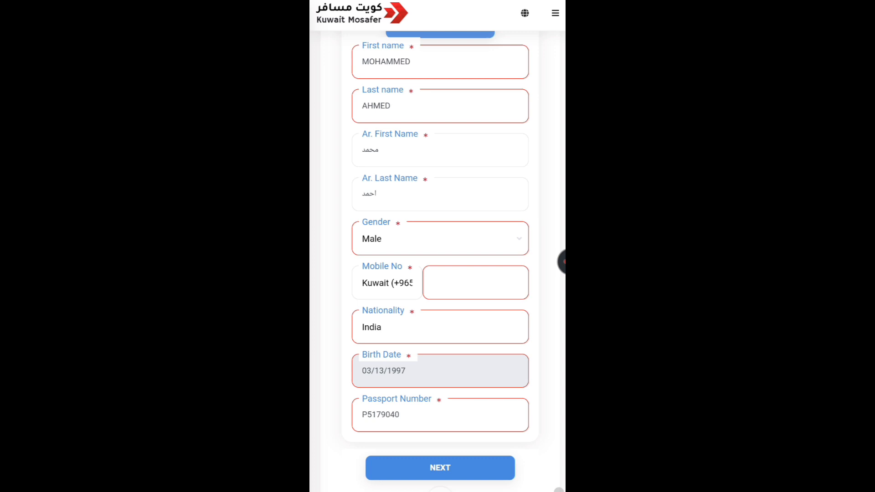
{"action": "type", "text": "99719296"}
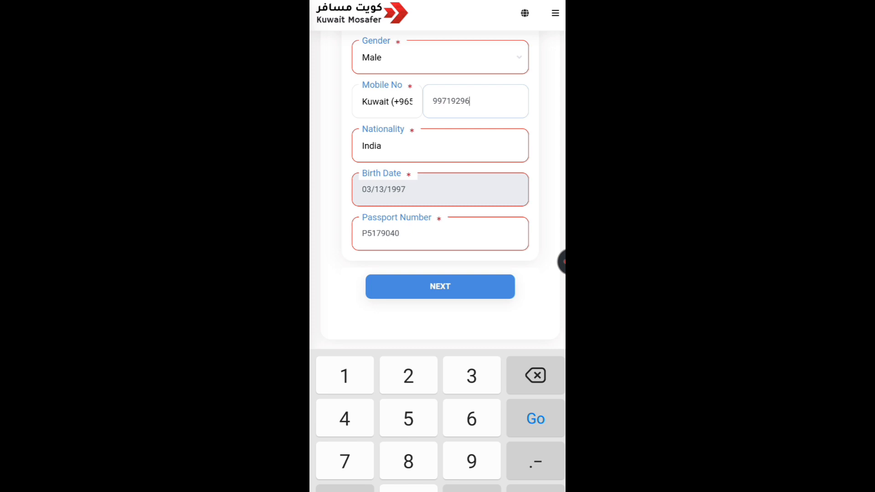
{"action": "left_click", "coordinate": [440, 286]}
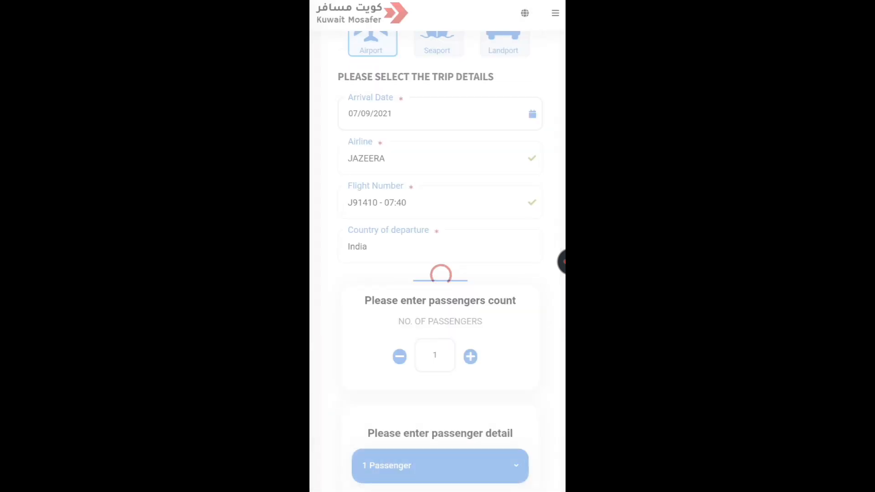
Tick the consent confirmation and submit the arrival trip registration
{"action": "scroll", "scroll_direction": "down", "scroll_amount": 3}
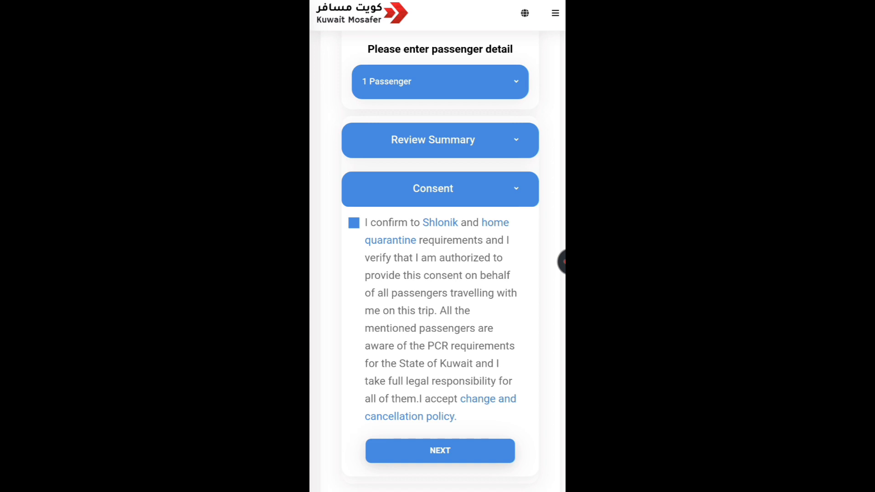
{"action": "left_click", "coordinate": [440, 450]}
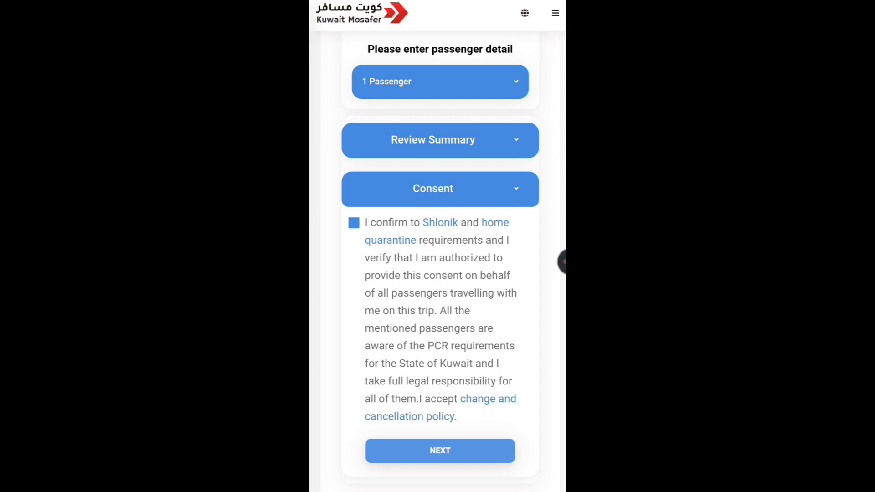
{"action": "left_click", "coordinate": [354, 223]}
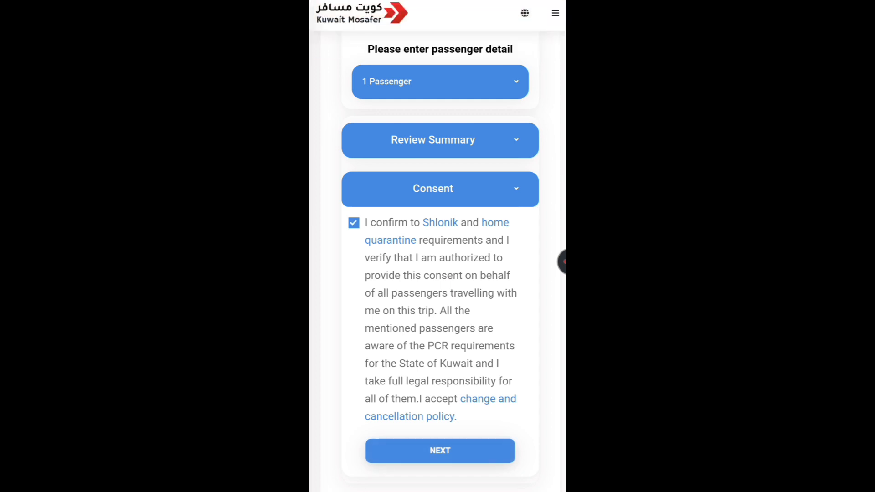
{"action": "left_click", "coordinate": [440, 451]}
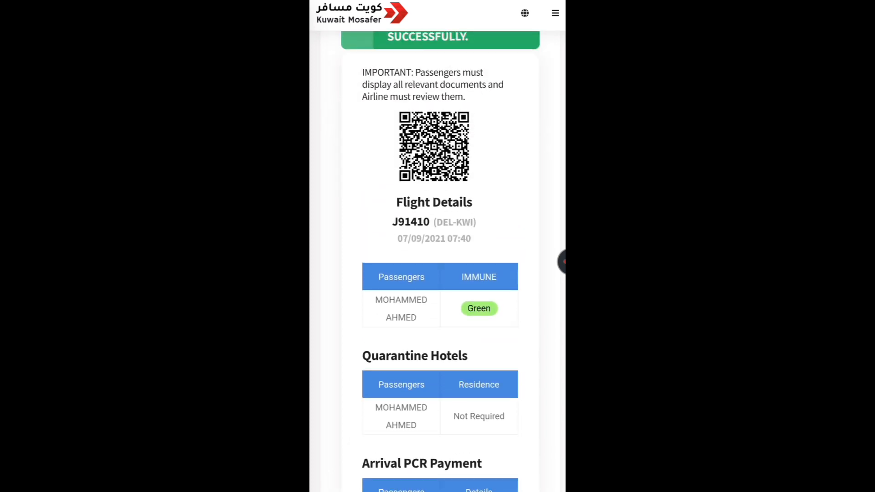
Download the registration document and allow Samsung Internet storage access
{"action": "scroll", "scroll_direction": "down", "scroll_amount": 3}
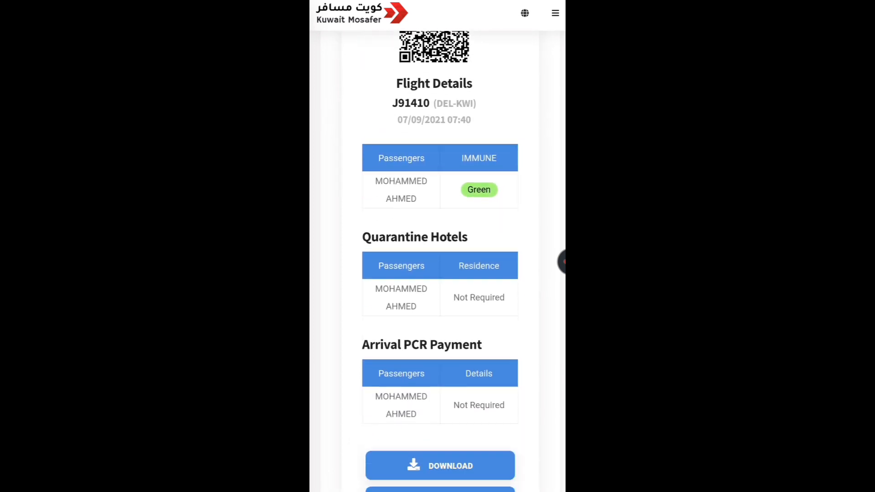
{"action": "scroll", "scroll_direction": "down", "scroll_amount": 3}
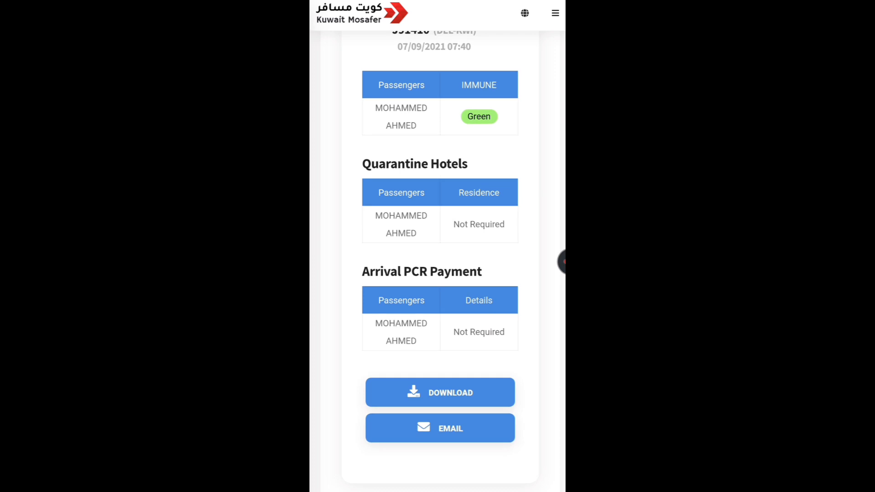
{"action": "left_click", "coordinate": [440, 392]}
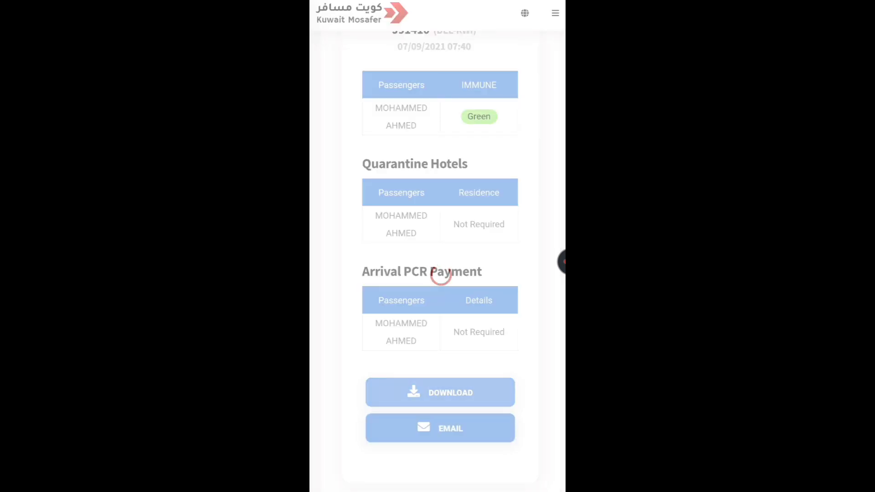
{"action": "left_click", "coordinate": [439, 393]}
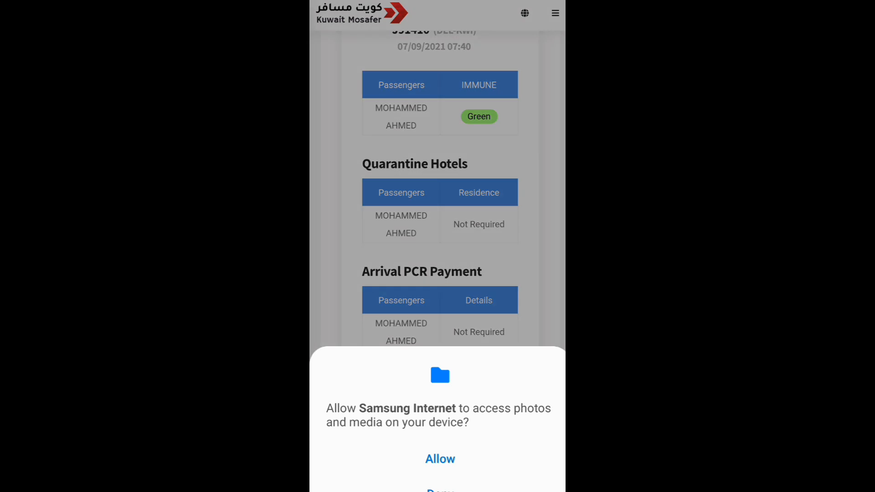
{"action": "left_click", "coordinate": [440, 458]}
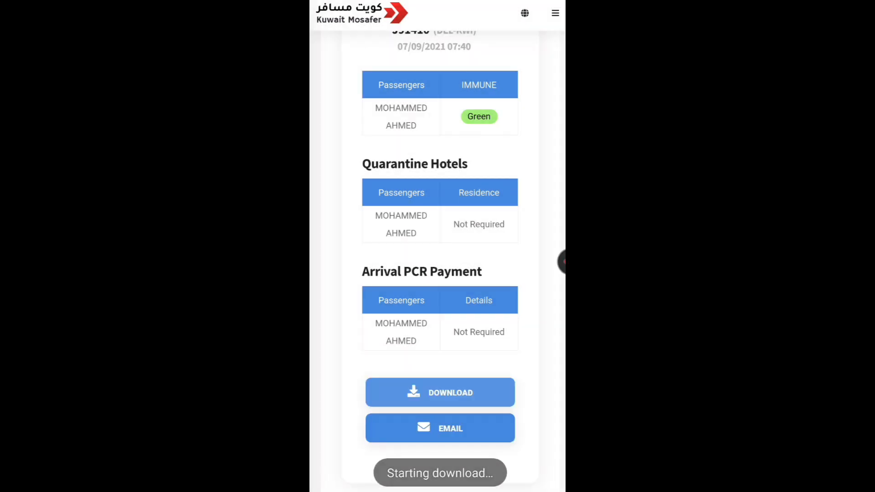